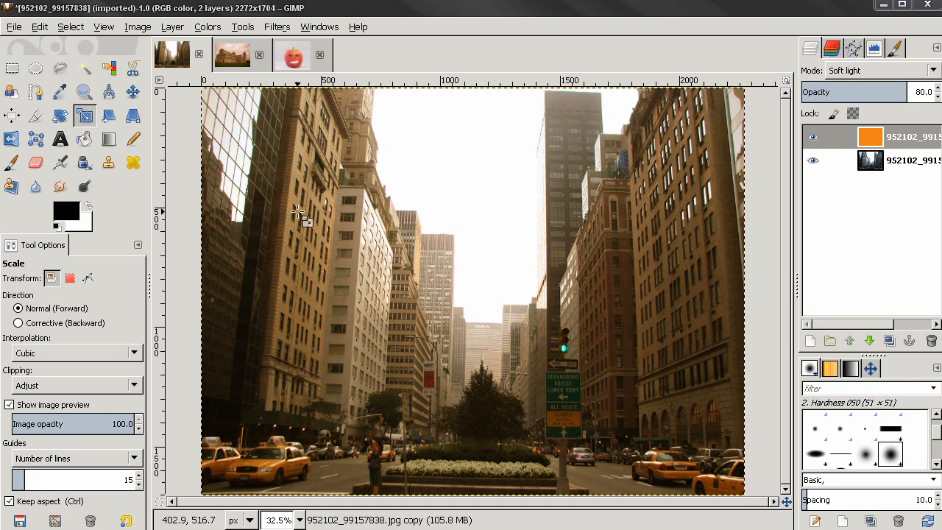
# Hide and re-show the street photo's orange overlay layer to compare the tinted and original look.
pyautogui.click(133, 90)
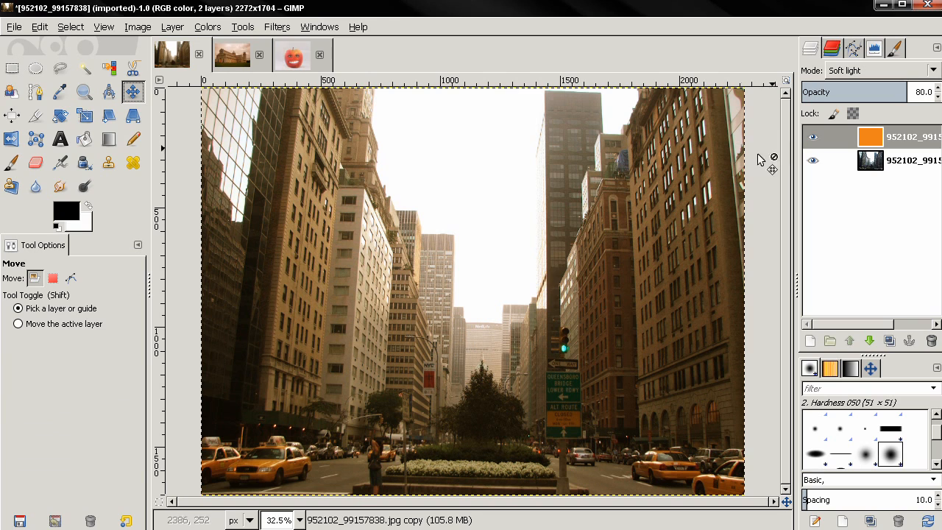
pyautogui.click(813, 136)
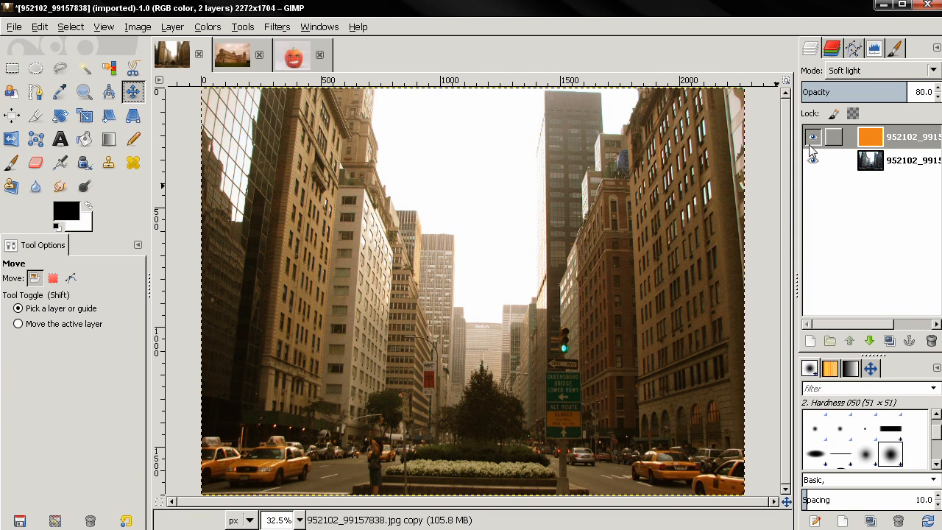
pyautogui.click(812, 137)
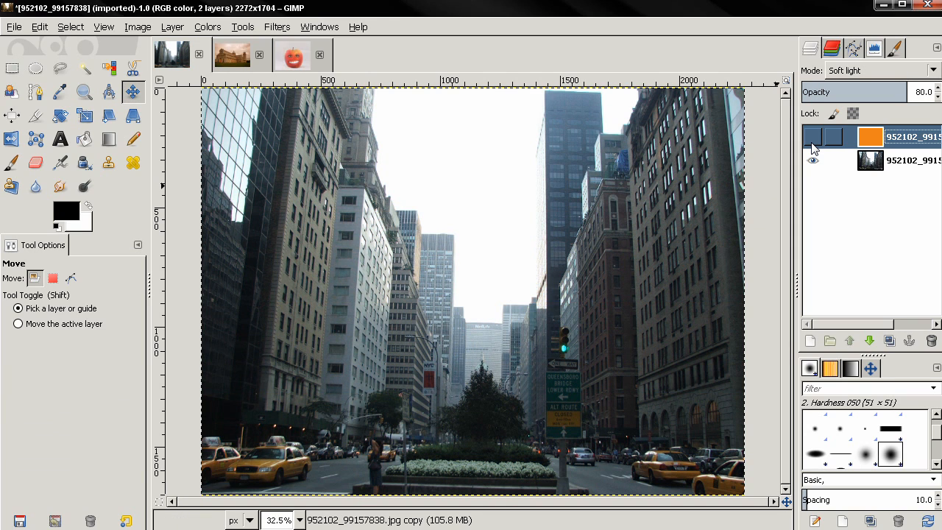
pyautogui.click(812, 136)
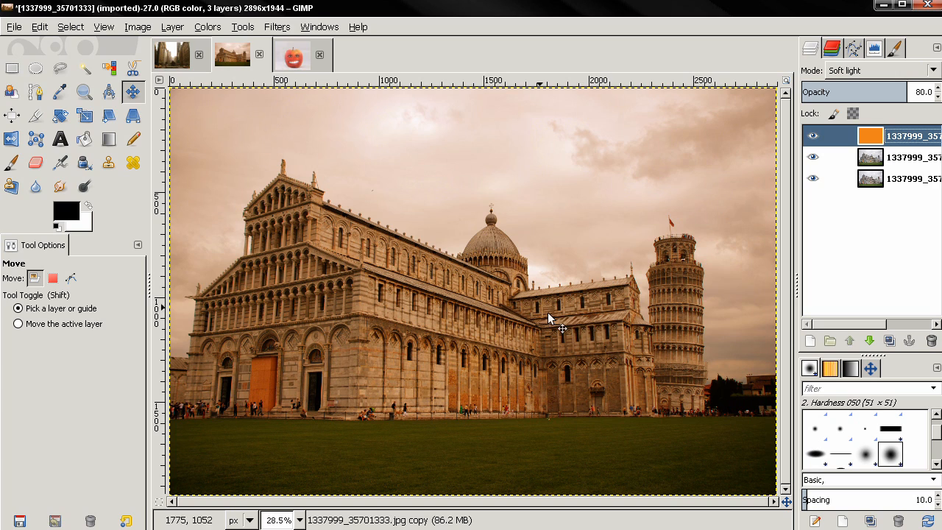
pyautogui.moveTo(629, 282)
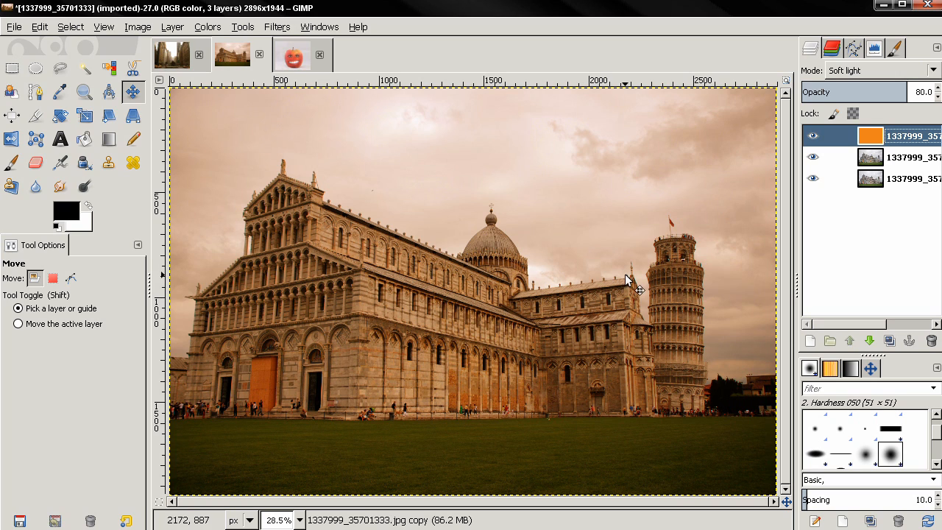
pyautogui.moveTo(482, 247)
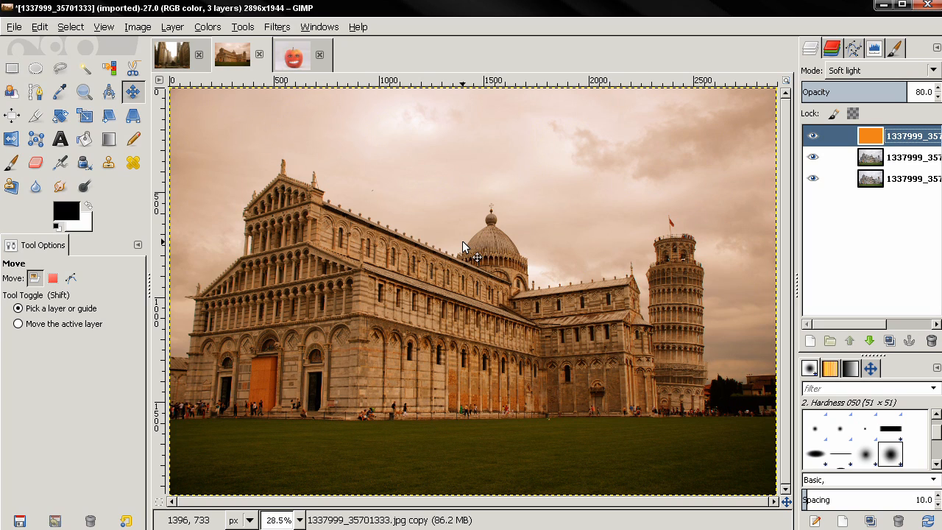
pyautogui.moveTo(486, 266)
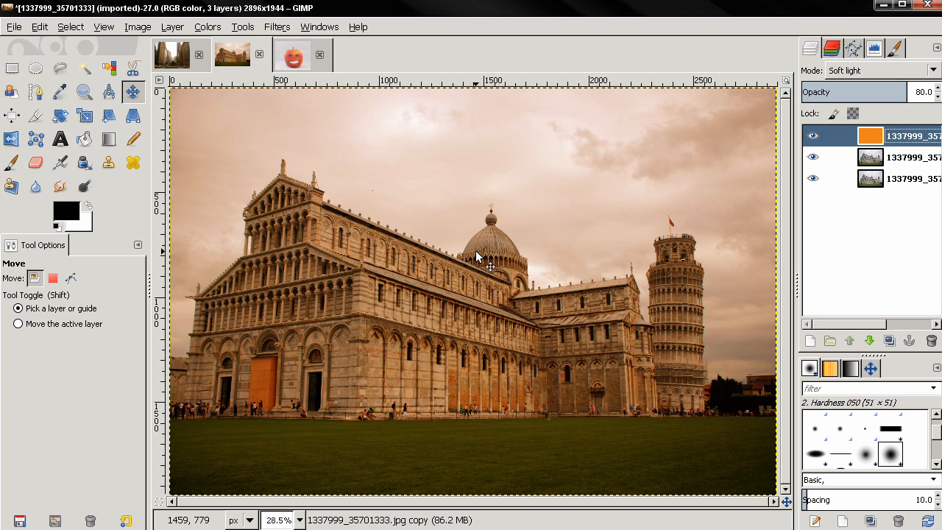
pyautogui.moveTo(471, 255)
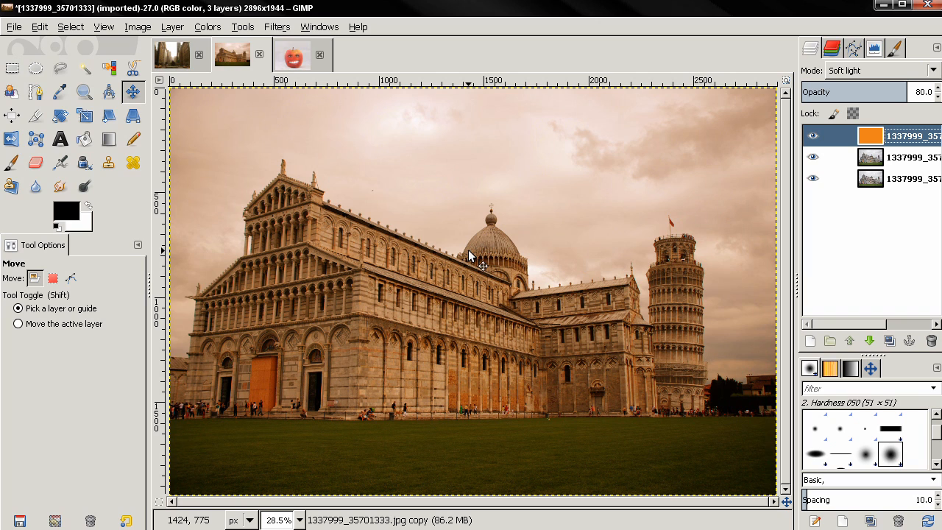
pyautogui.moveTo(474, 264)
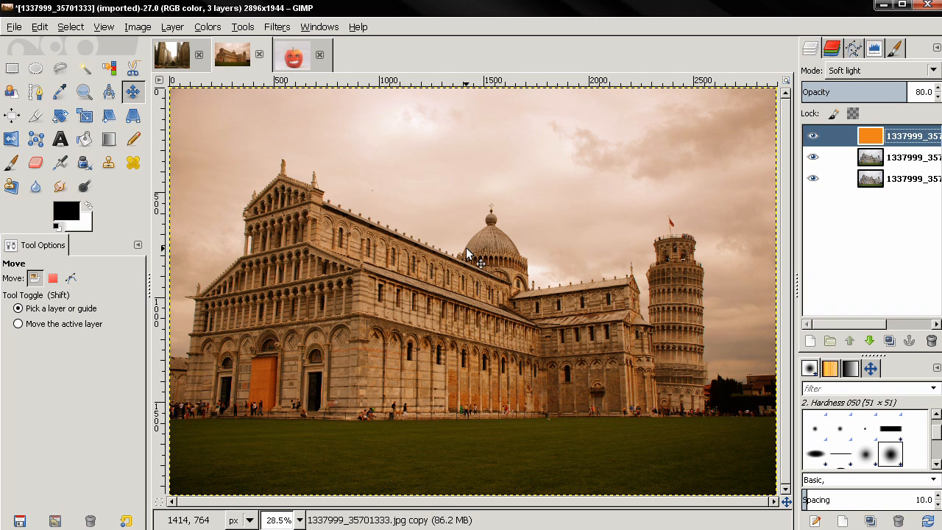
# Return to the street photo, delete its orange overlay layer and duplicate the photo layer.
pyautogui.click(170, 55)
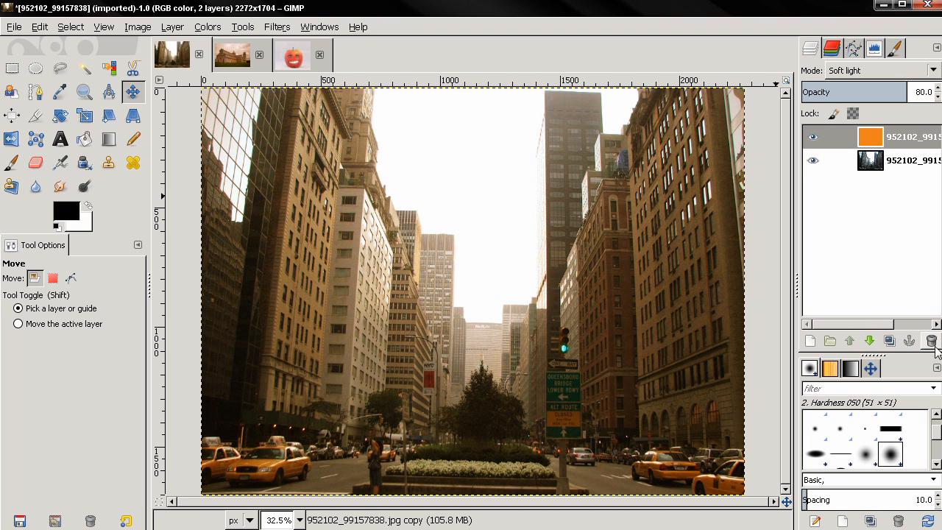
pyautogui.click(929, 340)
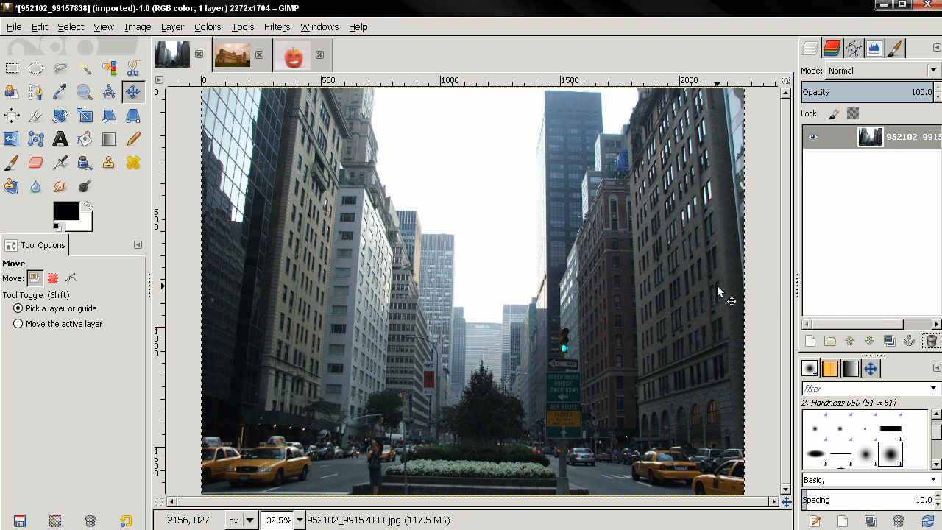
pyautogui.moveTo(22, 50)
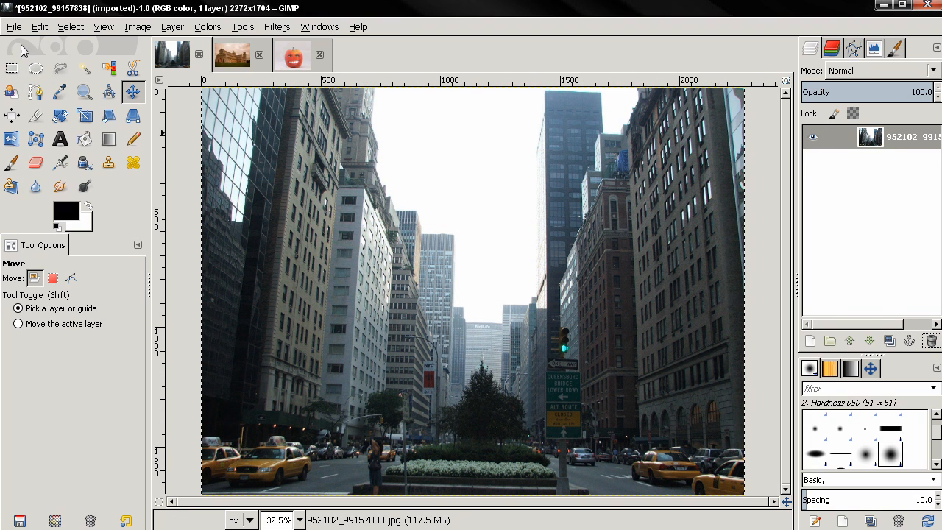
pyautogui.click(13, 26)
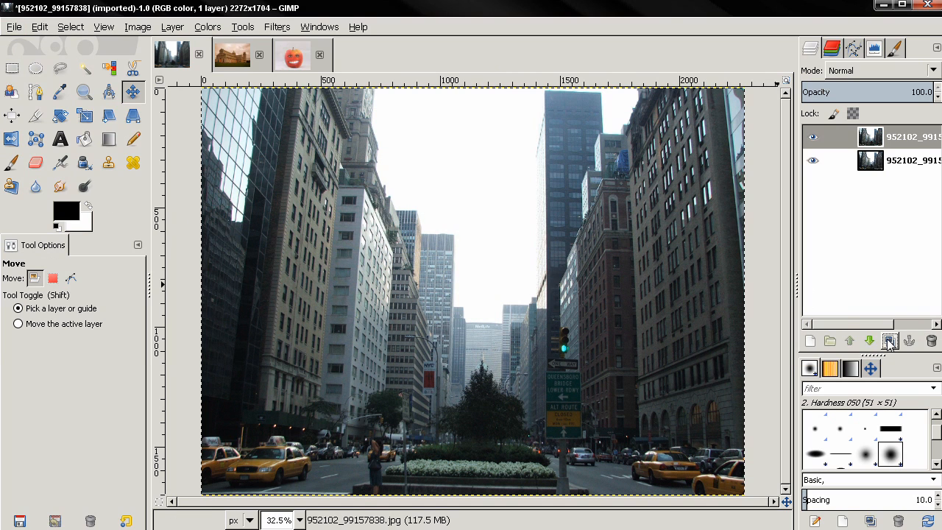
pyautogui.click(889, 340)
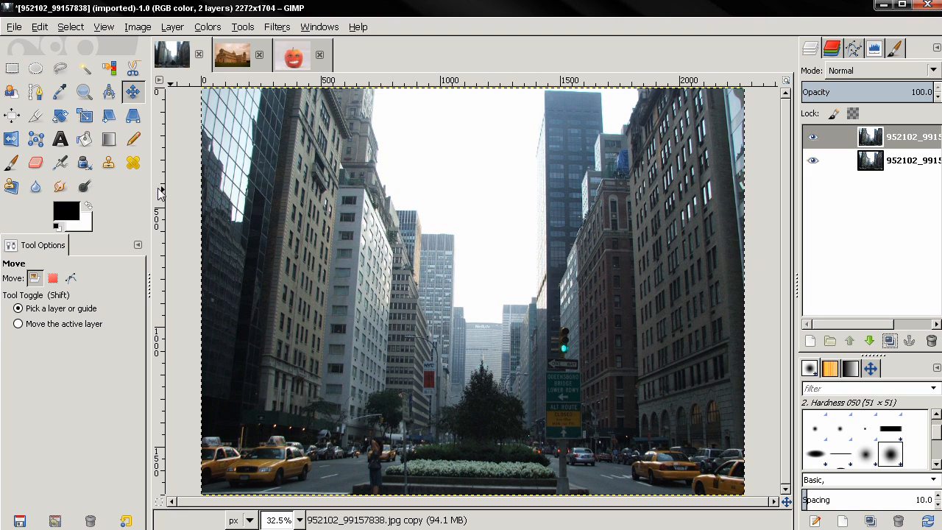
# Set the foreground colour to orange (ec821a) in the colour chooser.
pyautogui.click(64, 204)
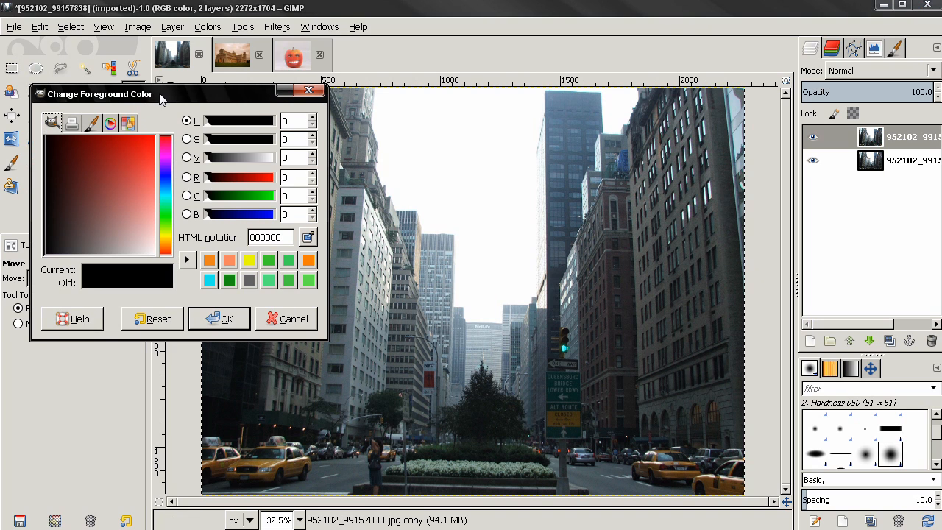
pyautogui.click(208, 261)
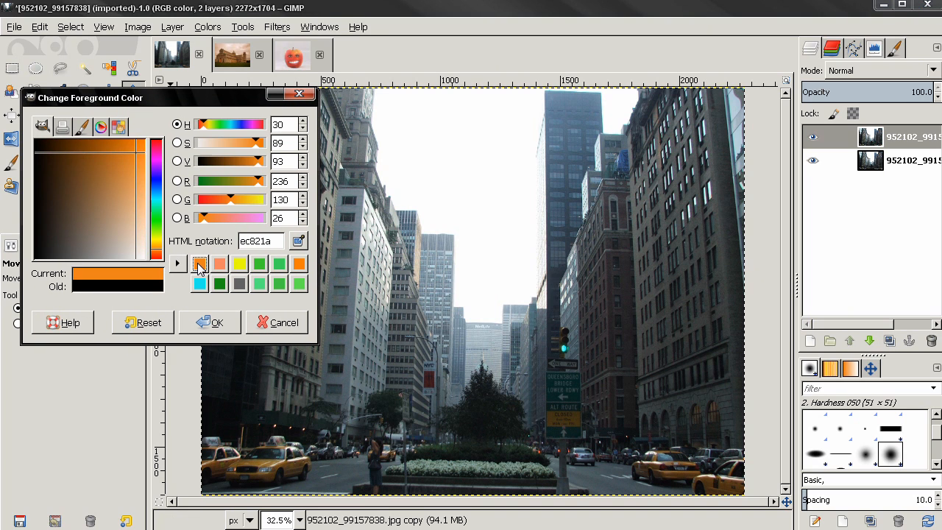
pyautogui.click(199, 263)
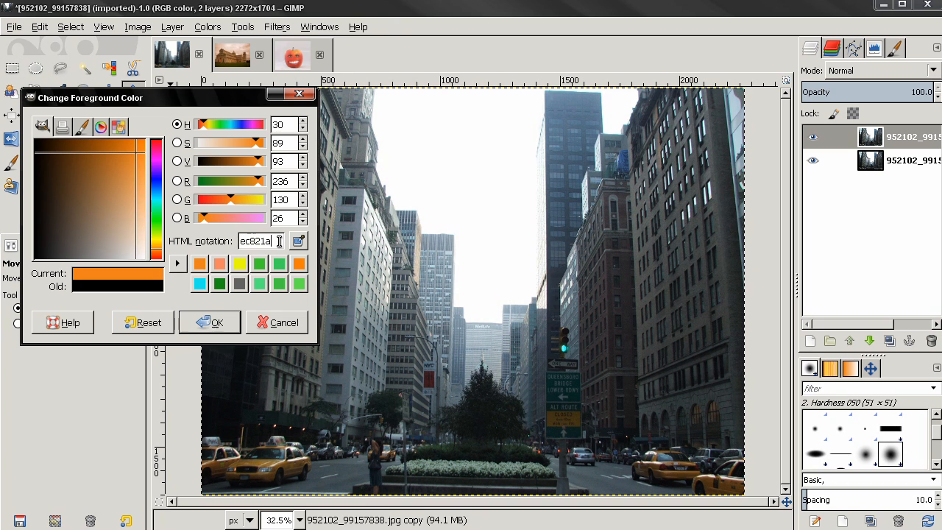
pyautogui.moveTo(285, 279)
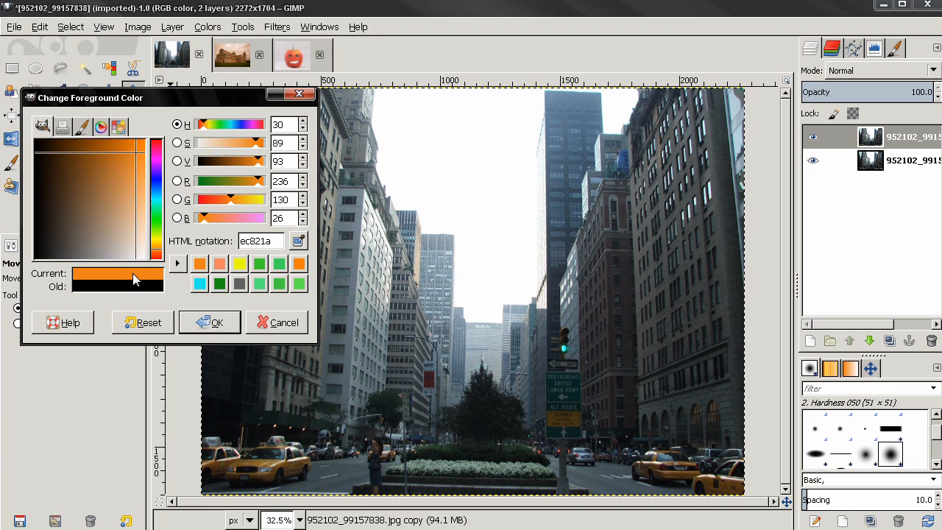
pyautogui.click(209, 322)
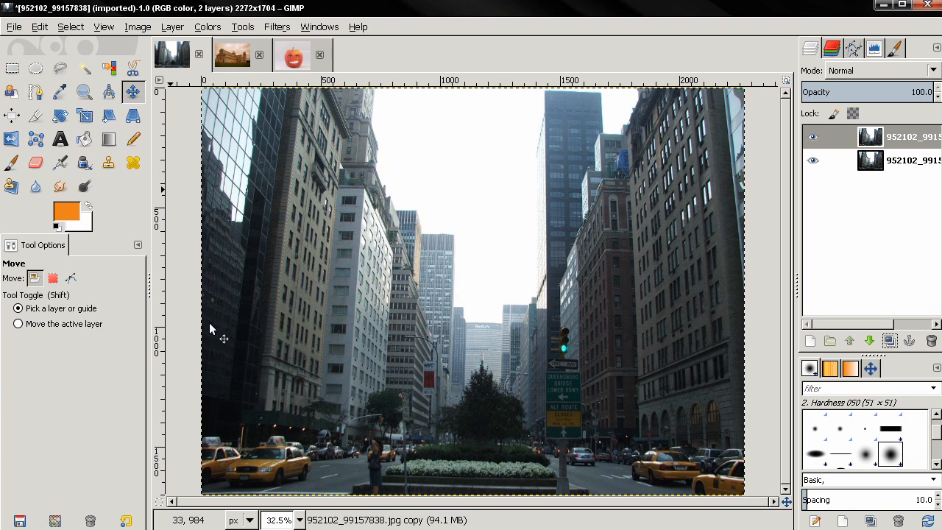
# Fill the top layer with the orange foreground colour and set its mode to Soft light at 80% opacity.
pyautogui.click(39, 27)
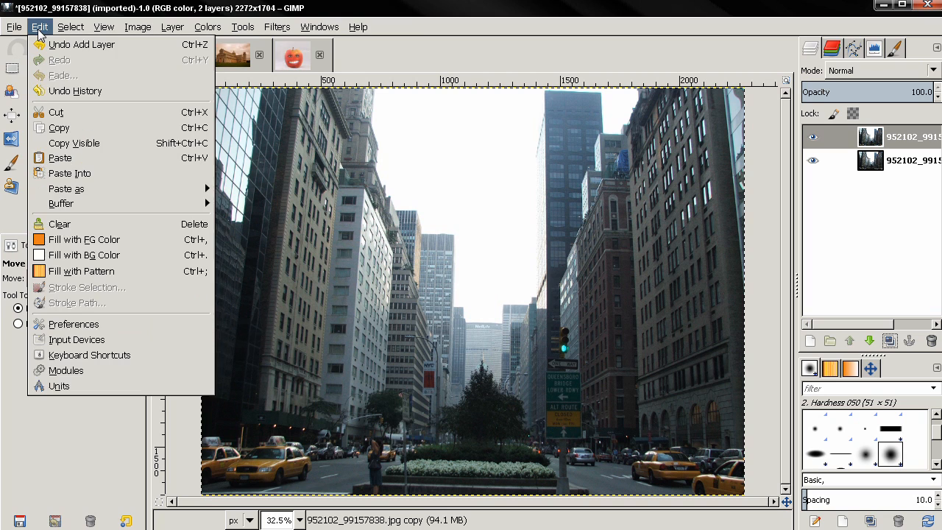
pyautogui.click(83, 239)
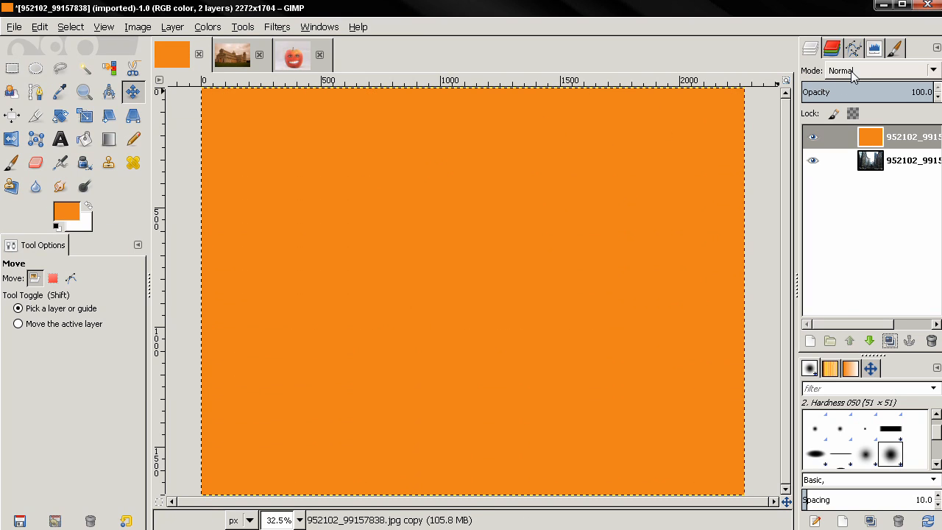
pyautogui.click(880, 70)
pyautogui.write('80')
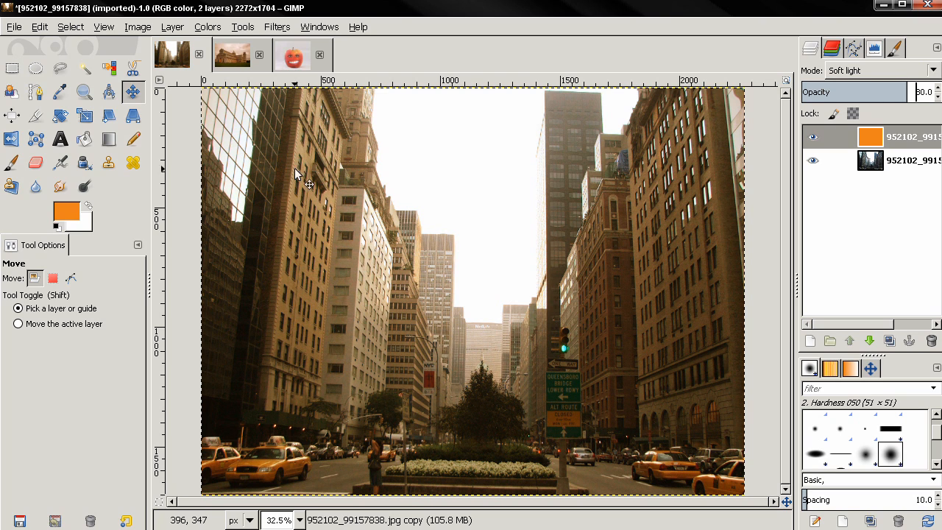
# Toggle the orange layer's visibility to compare, then bring up the Pisa cathedral photo.
pyautogui.click(813, 137)
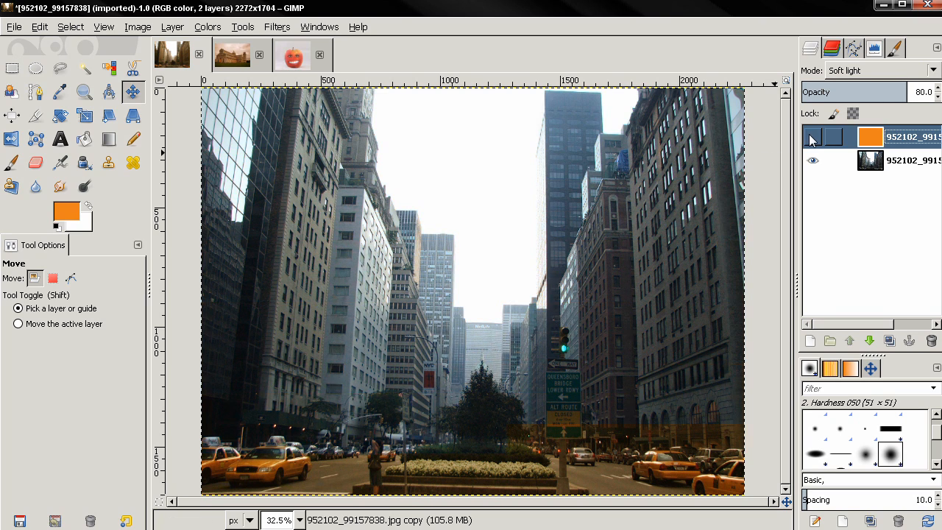
pyautogui.click(812, 138)
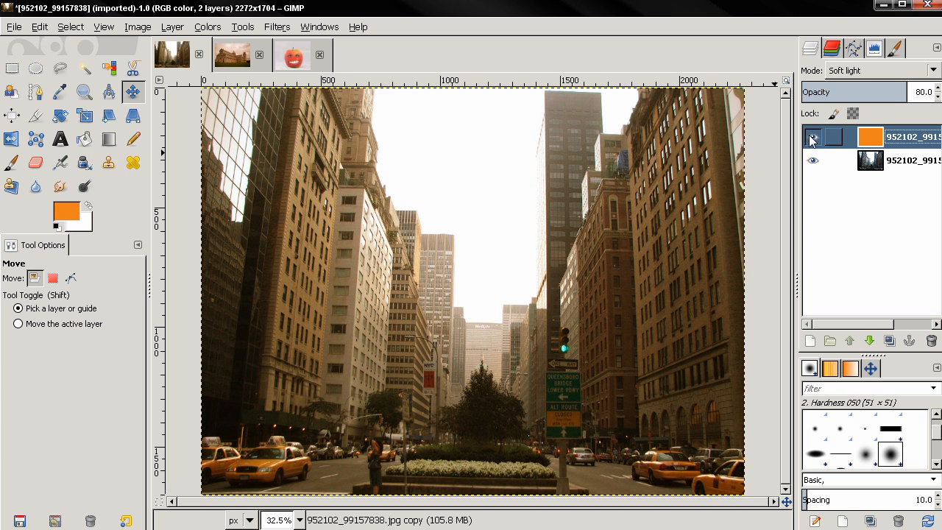
pyautogui.click(231, 56)
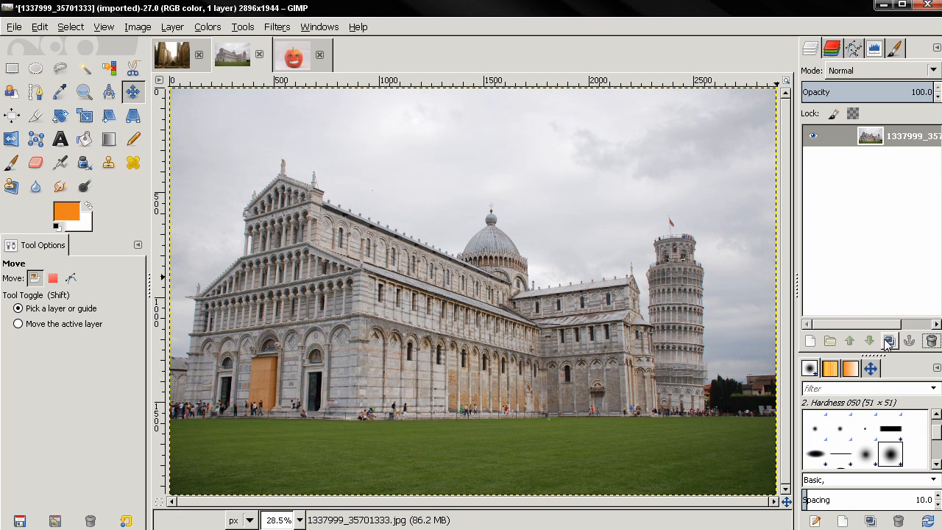
# Duplicate the Pisa photo layer, fill the copy with orange and blend it in Soft light mode.
pyautogui.click(890, 339)
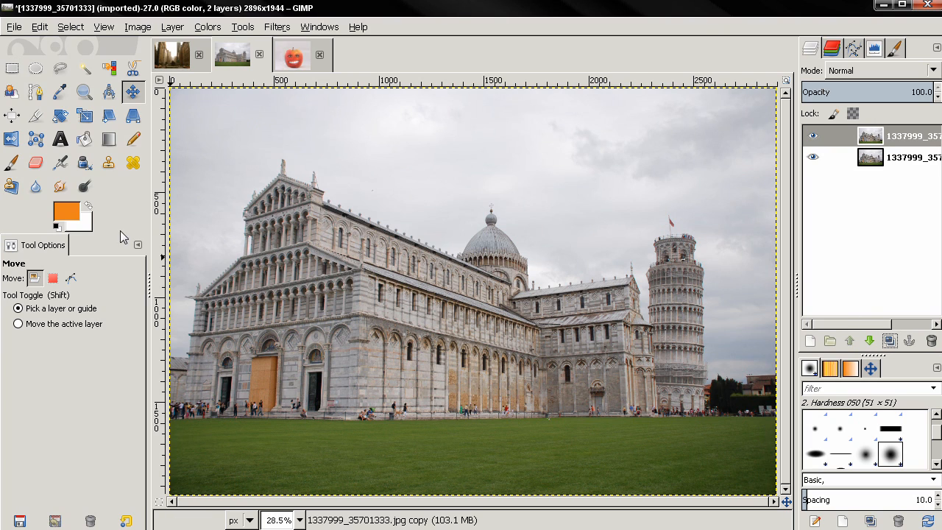
pyautogui.moveTo(66, 213)
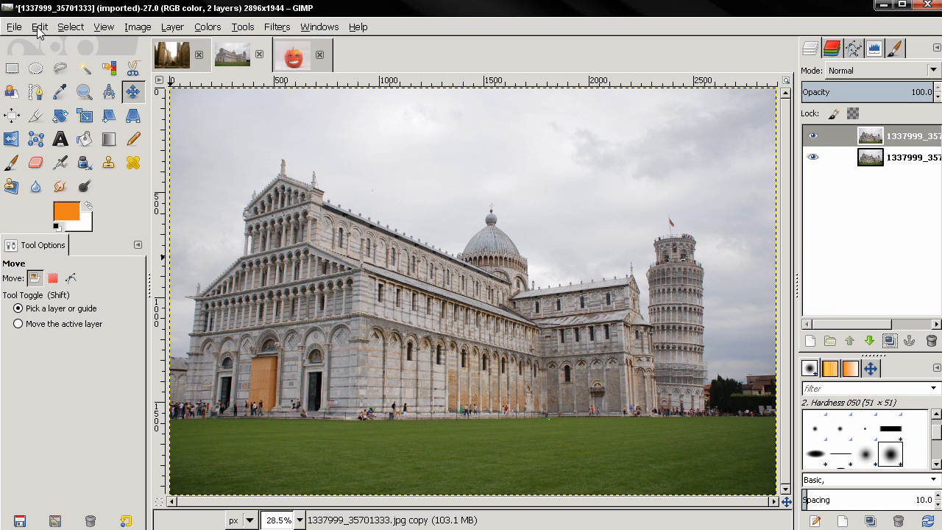
pyautogui.click(39, 27)
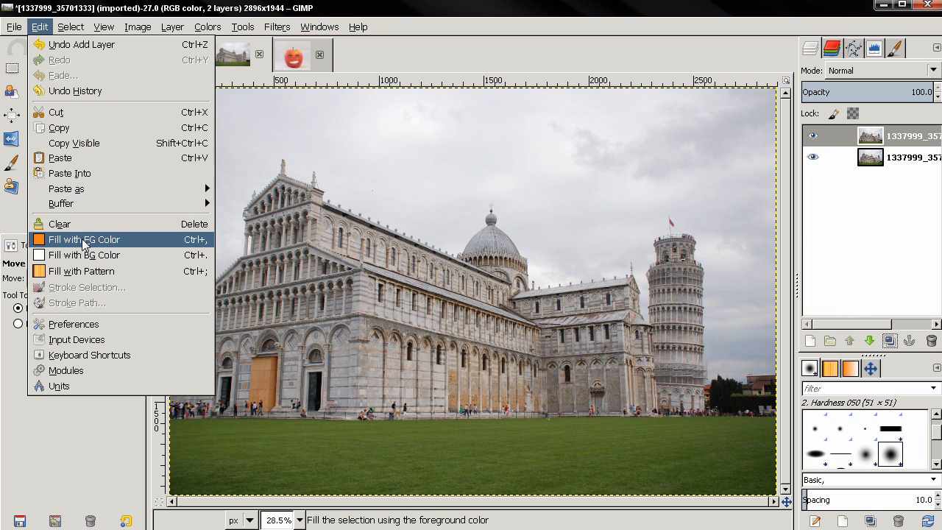
pyautogui.click(89, 239)
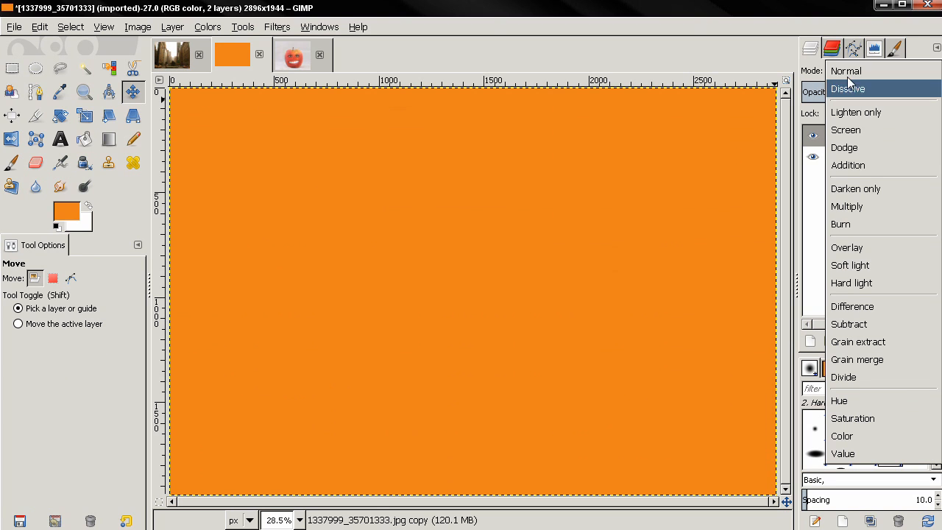
pyautogui.click(850, 265)
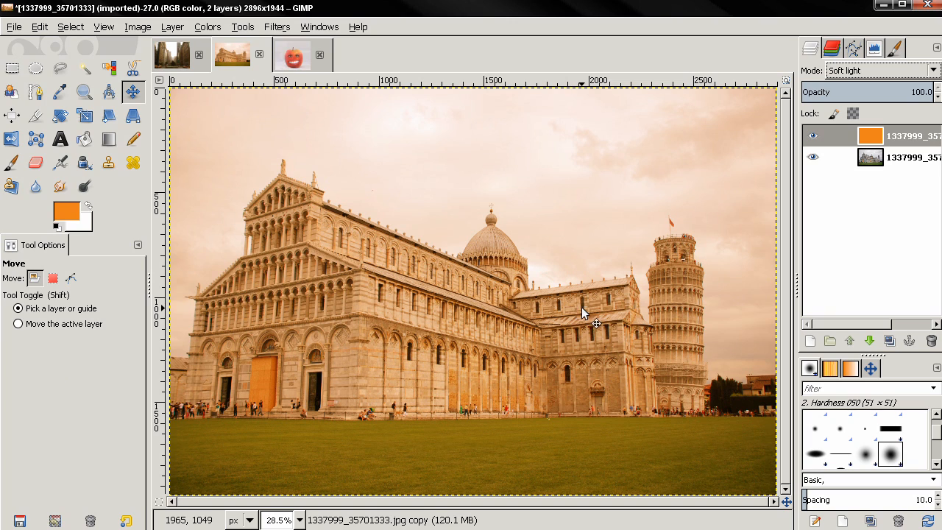
pyautogui.moveTo(699, 247)
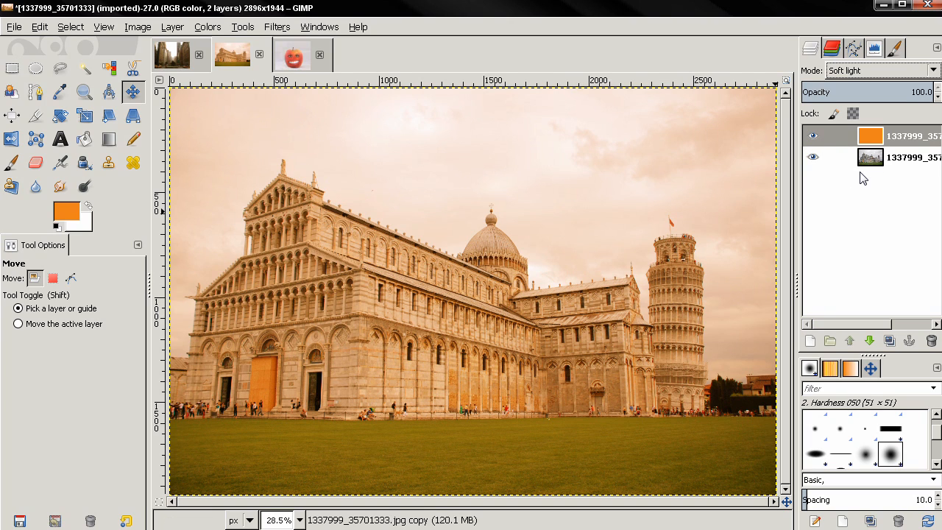
# Select the original Pisa photo layer at the bottom of the stack.
pyautogui.click(813, 157)
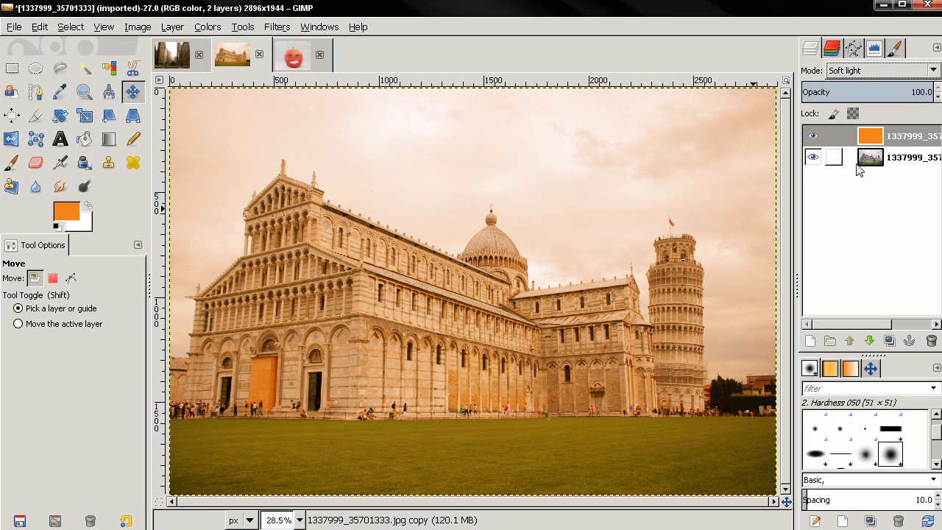
pyautogui.click(868, 157)
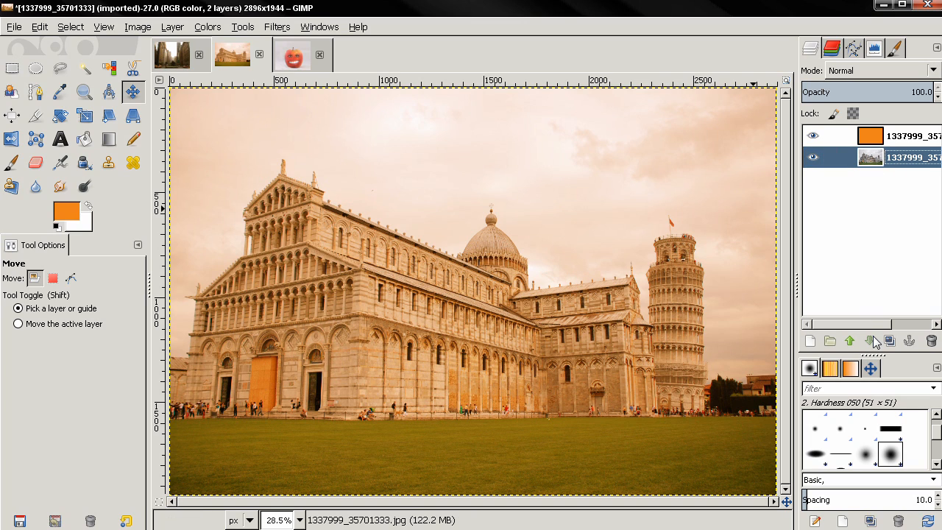
# Duplicate the original Pisa photo layer and set the copy's blend mode to Multiply.
pyautogui.click(888, 341)
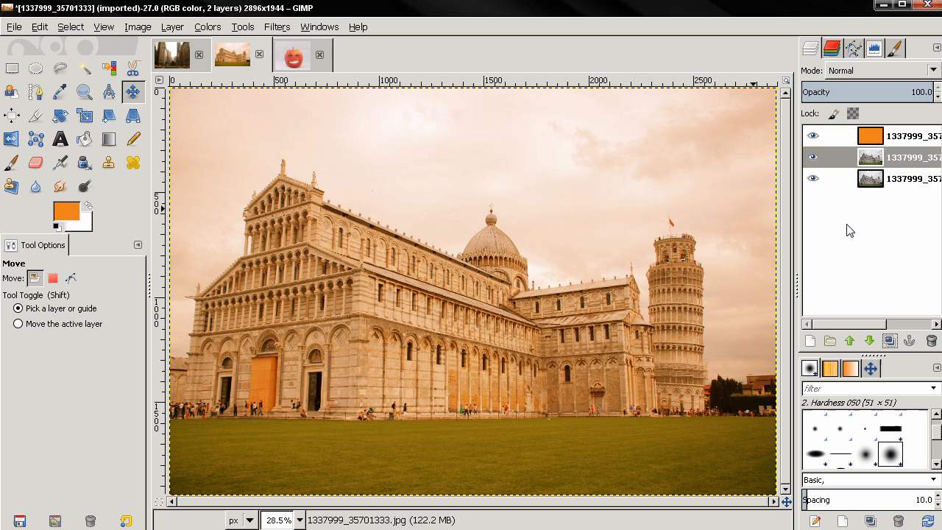
pyautogui.click(883, 70)
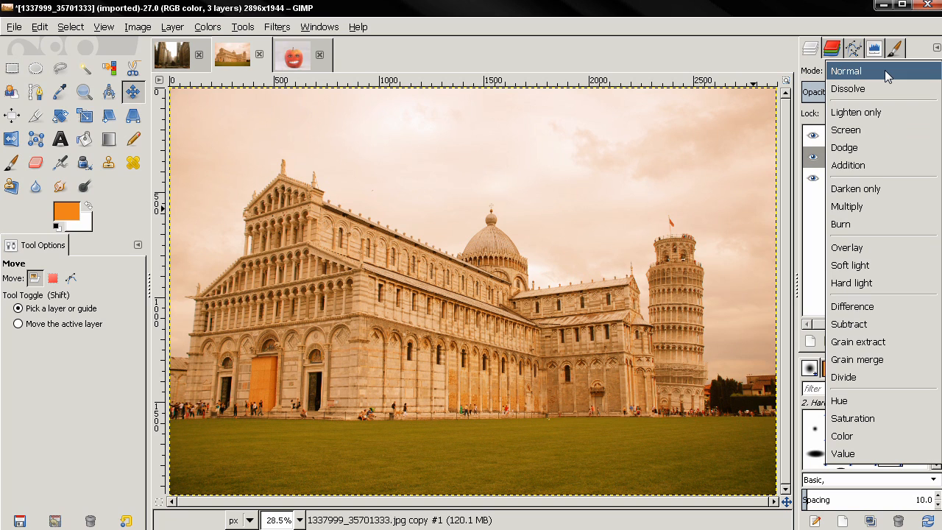
pyautogui.click(846, 206)
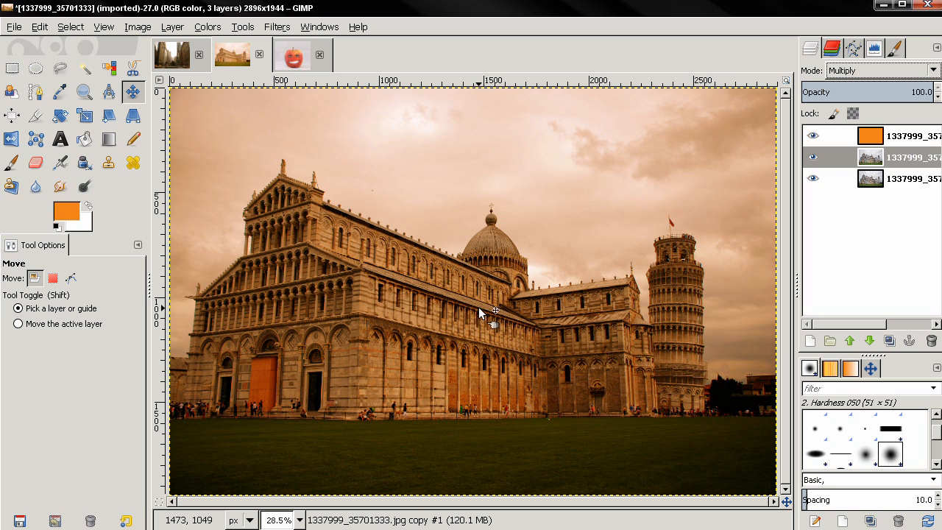
pyautogui.moveTo(614, 343)
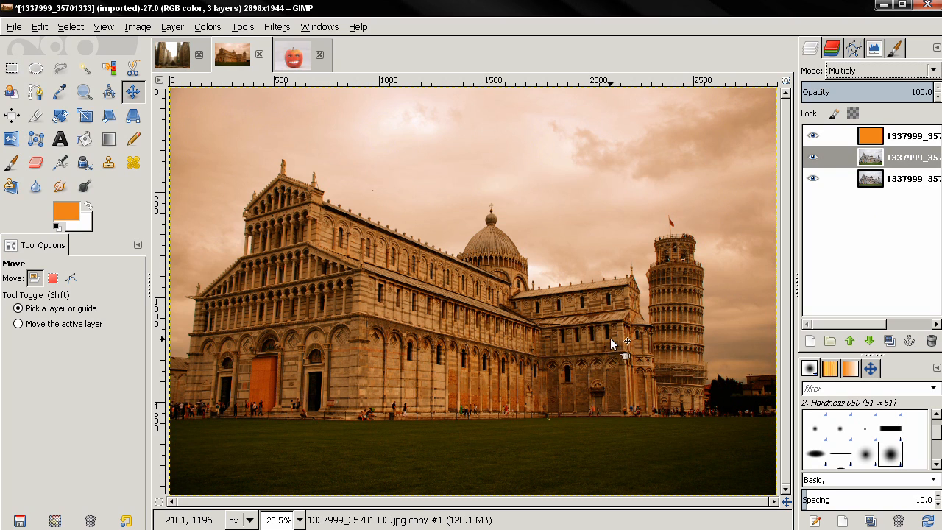
pyautogui.moveTo(452, 272)
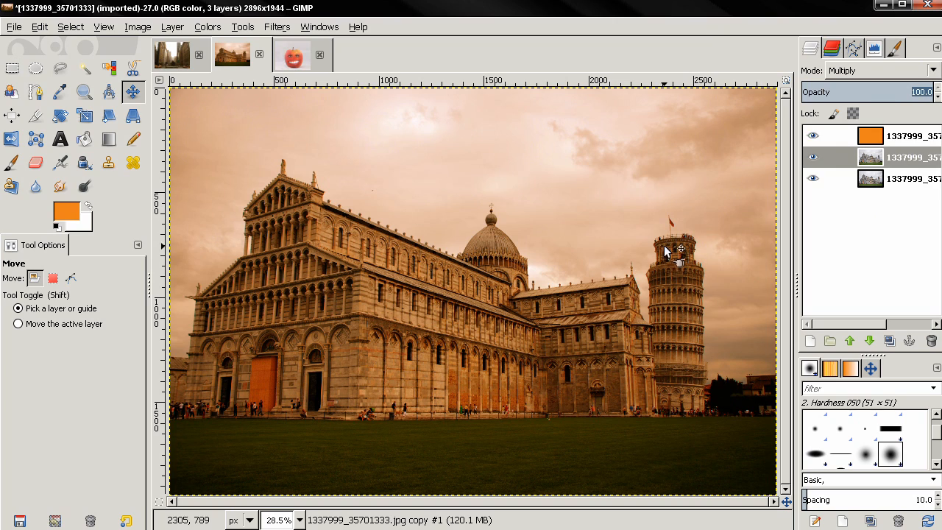
pyautogui.moveTo(899, 118)
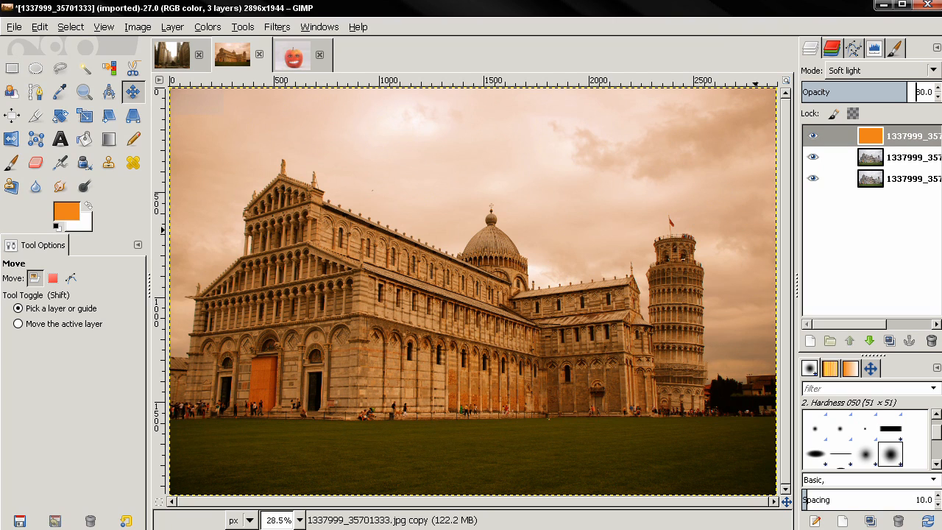
pyautogui.moveTo(728, 254)
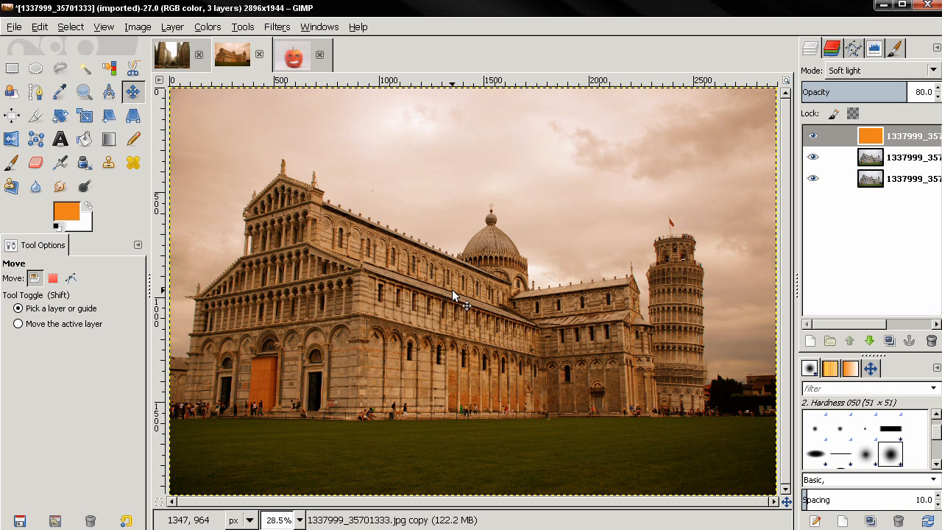
# Toggle the orange tint layer's visibility to compare, then switch to the apple photo.
pyautogui.click(813, 179)
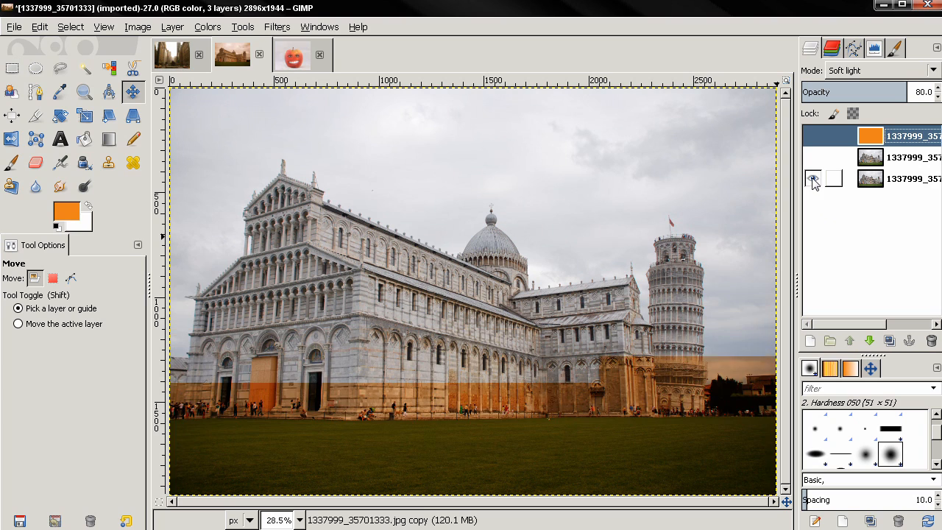
pyautogui.click(812, 178)
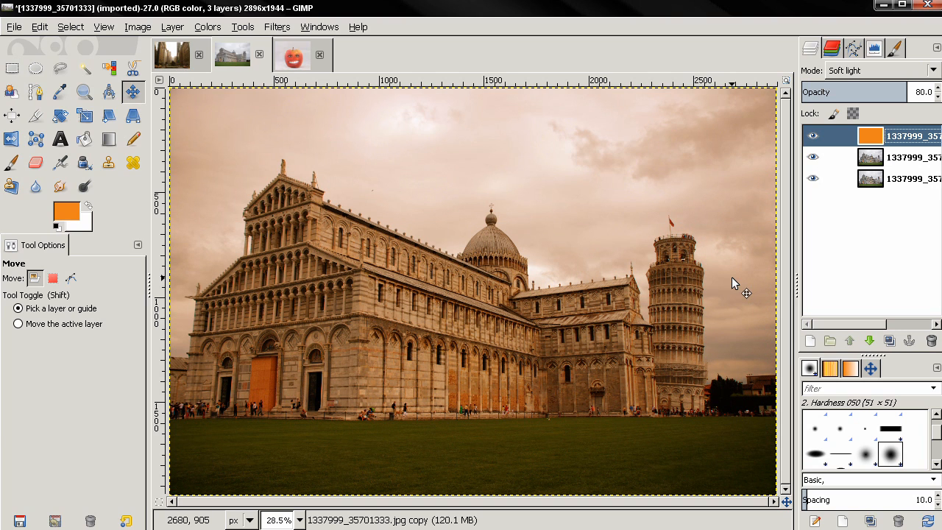
pyautogui.moveTo(485, 294)
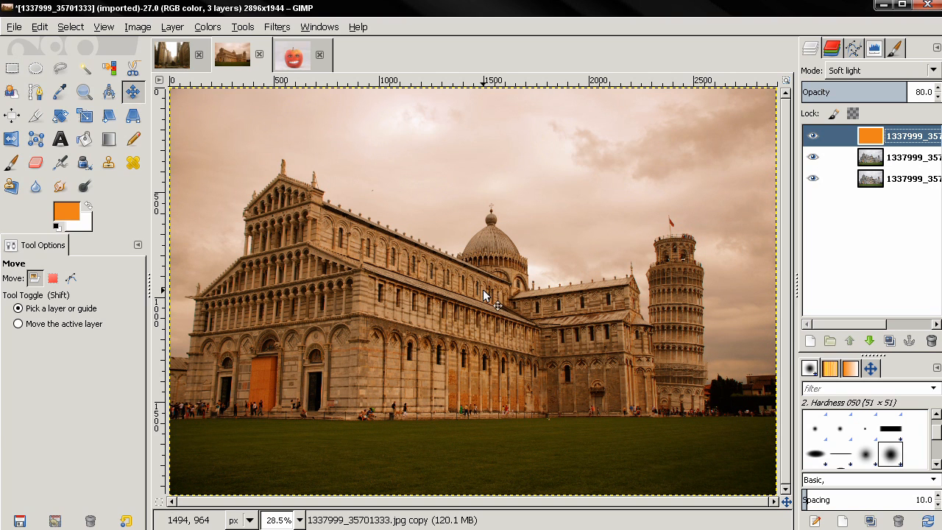
pyautogui.click(293, 55)
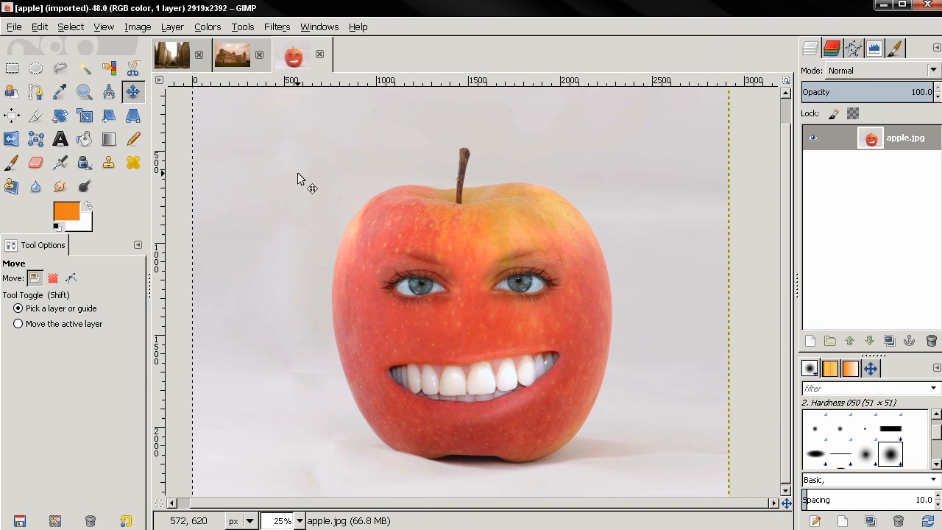
pyautogui.moveTo(684, 284)
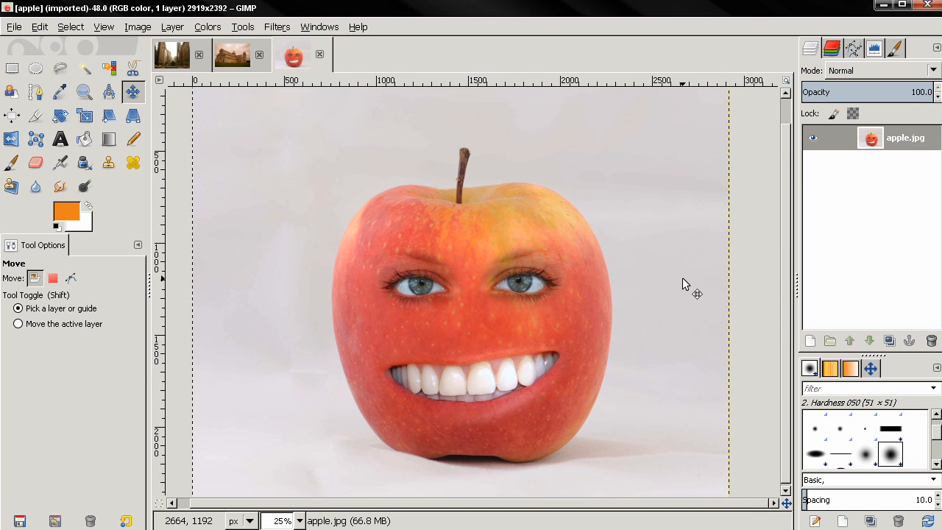
pyautogui.moveTo(743, 286)
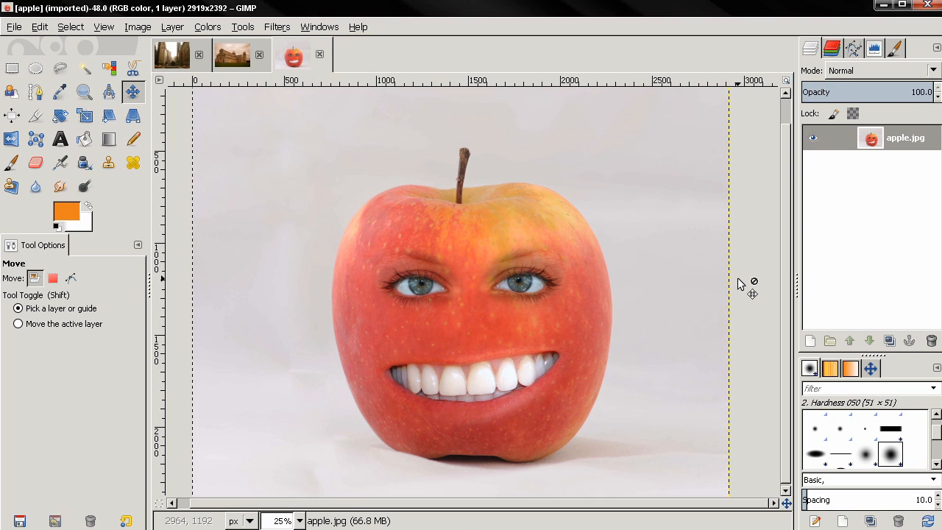